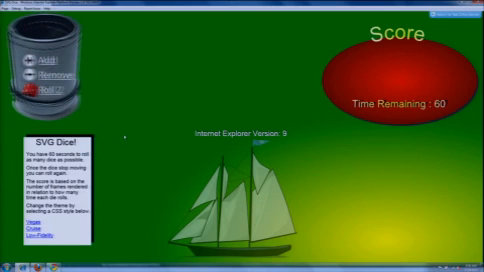
Run the SVG sailing-ship game demo and watch its Score and Time Remaining counters
left_click(56, 90)
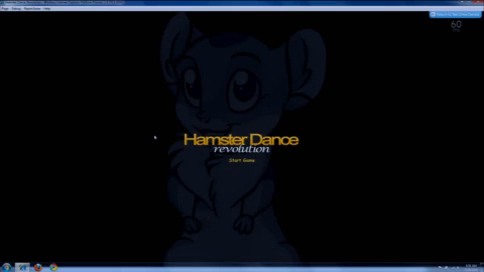
Start Hamster Dance Revolution from the title screen so Level 1 begins
left_click(240, 160)
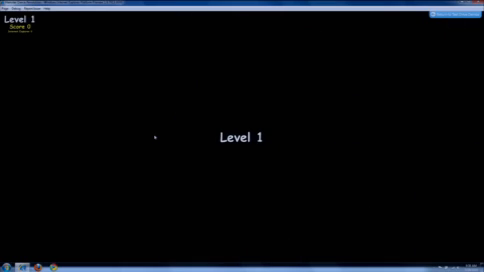